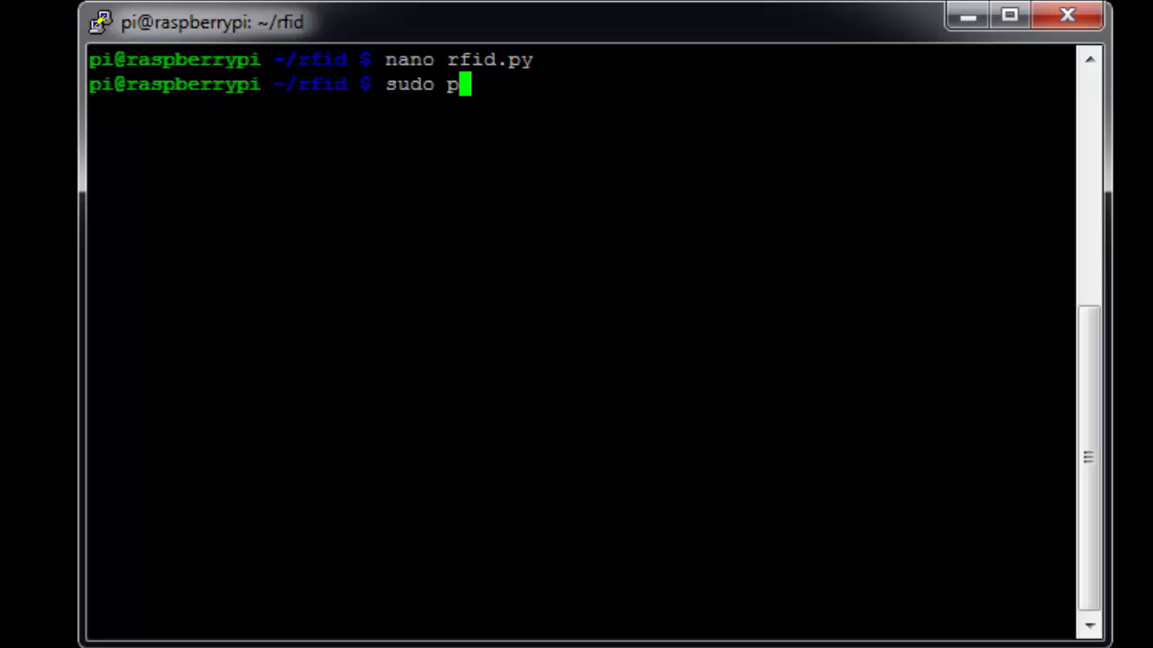
{"action": "type", "text": "ython r"}
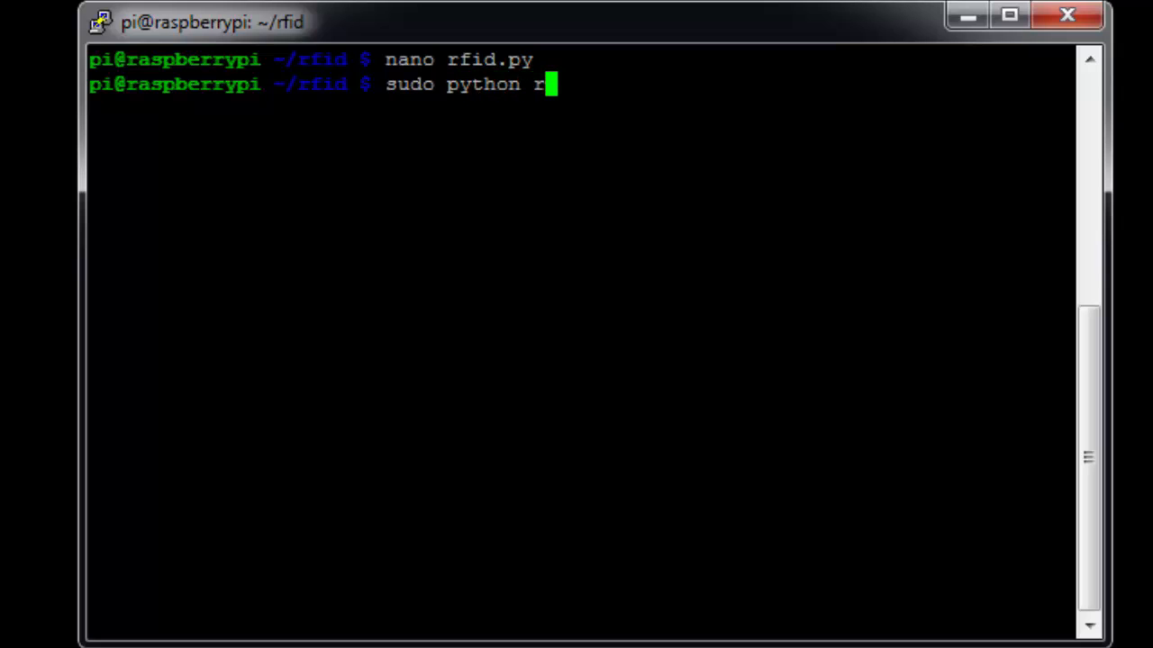
{"action": "type", "text": "fid.py"}
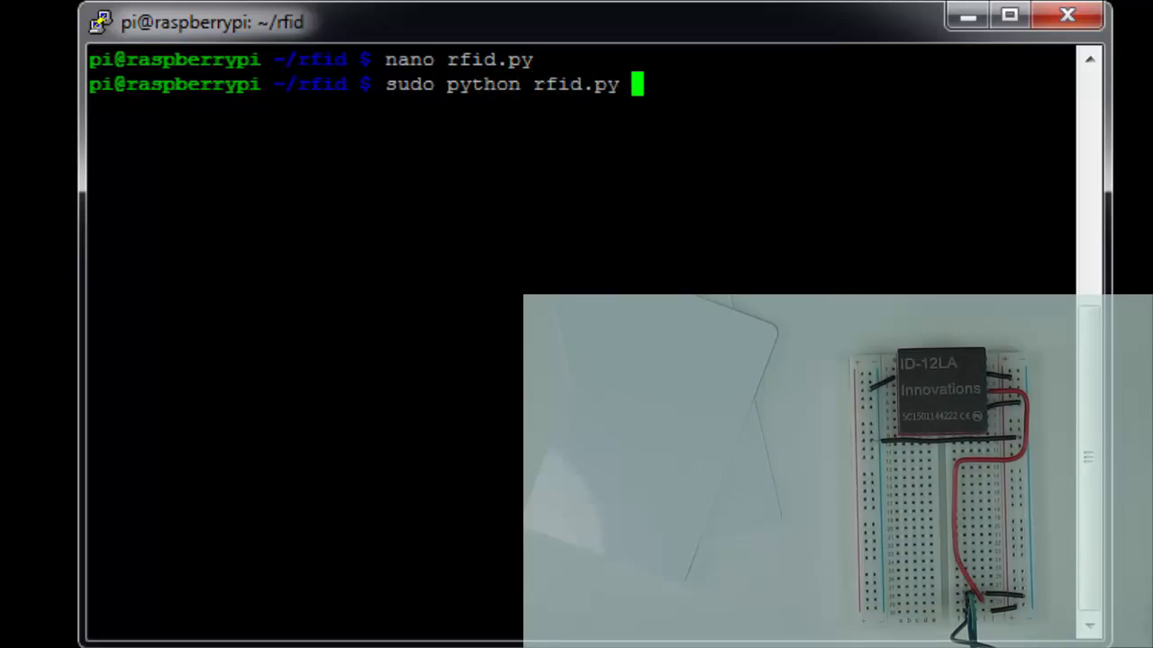
{"action": "key", "text": "enter"}
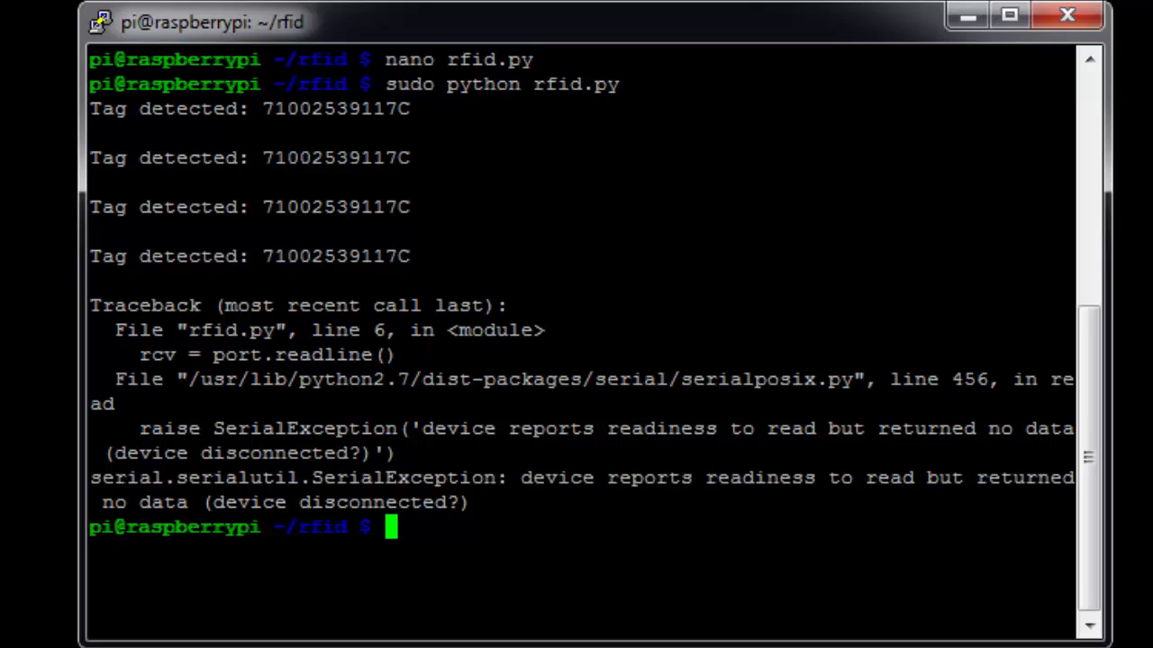
Step: Edit /boot/cmdline.txt in nano to drop the serial console, keeping console=tty1, and save it
{"action": "type", "text": "sudo"}
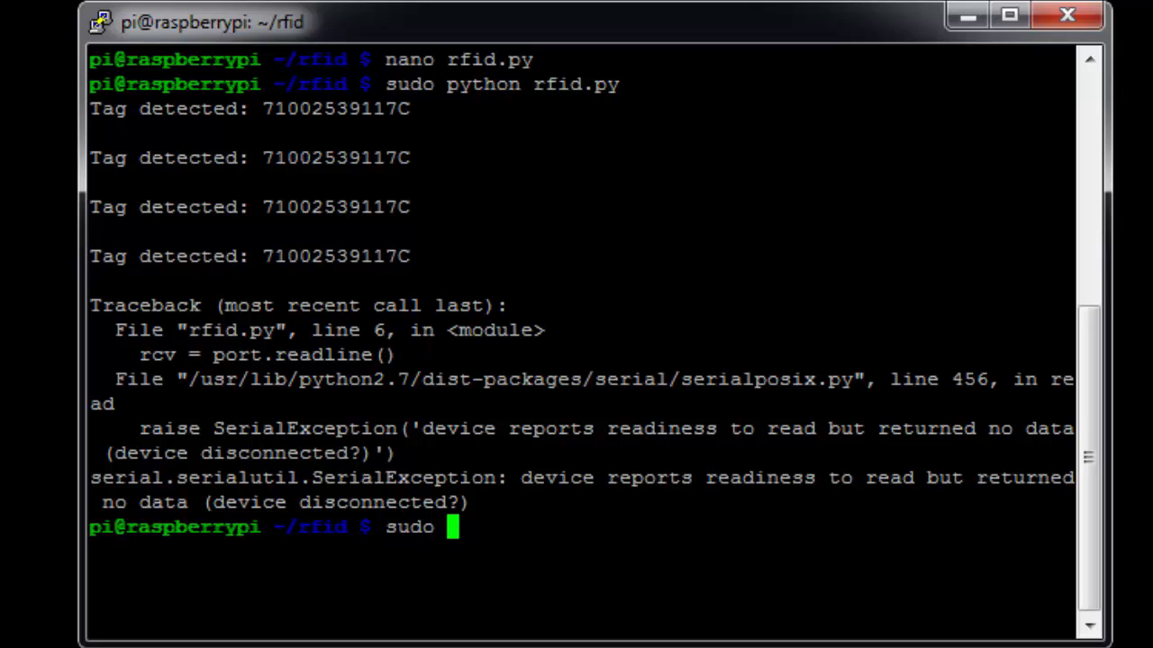
{"action": "type", "text": "nano /boot/"}
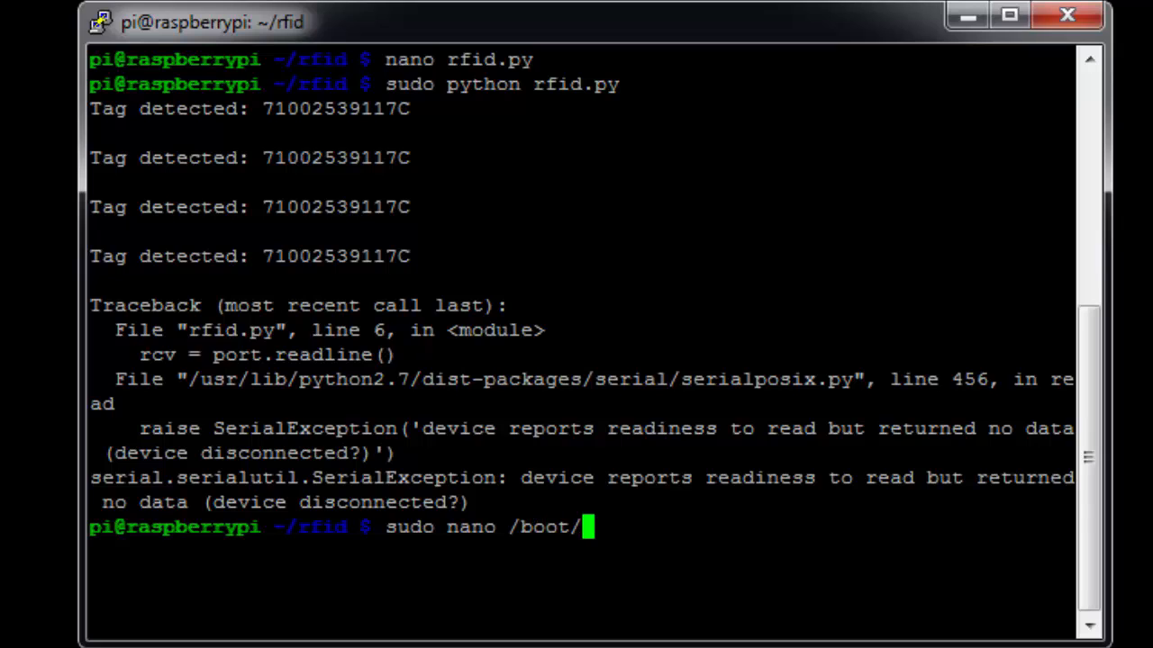
{"action": "type", "text": "cmdline.txt"}
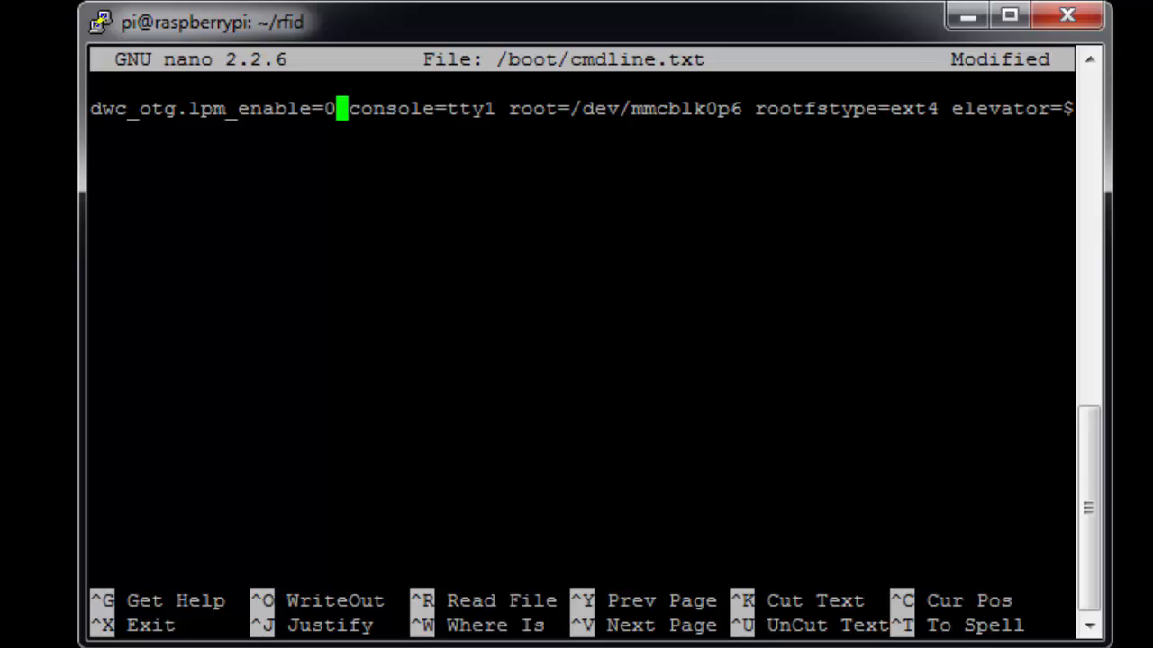
{"action": "key", "text": "ctrl+x"}
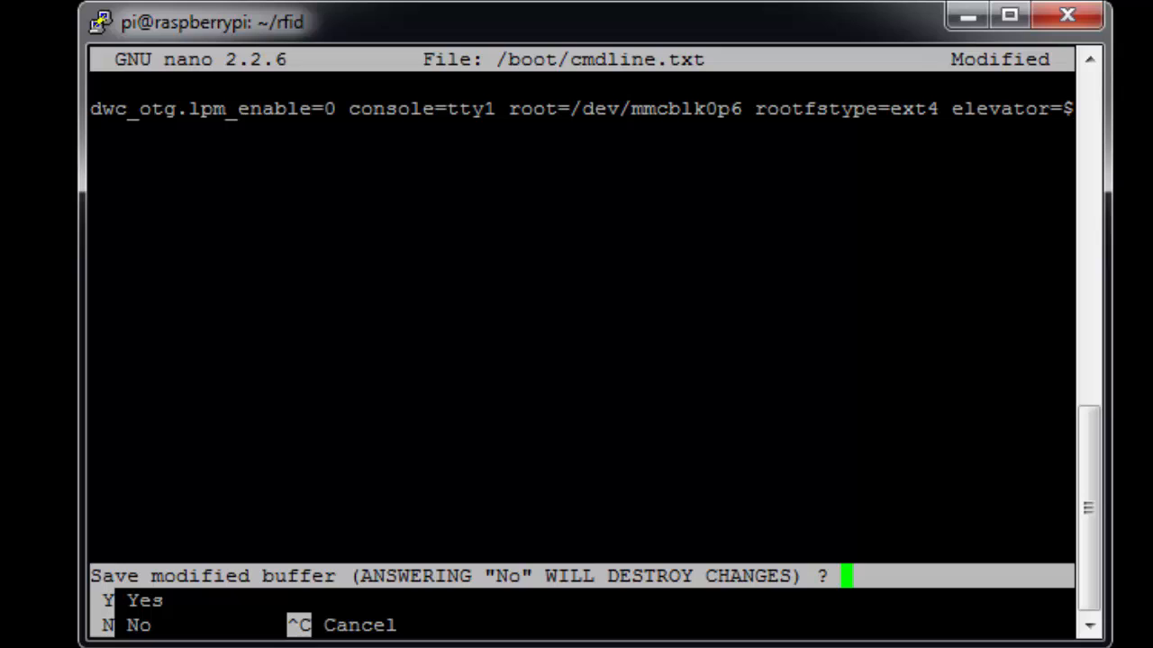
{"action": "key", "text": "n"}
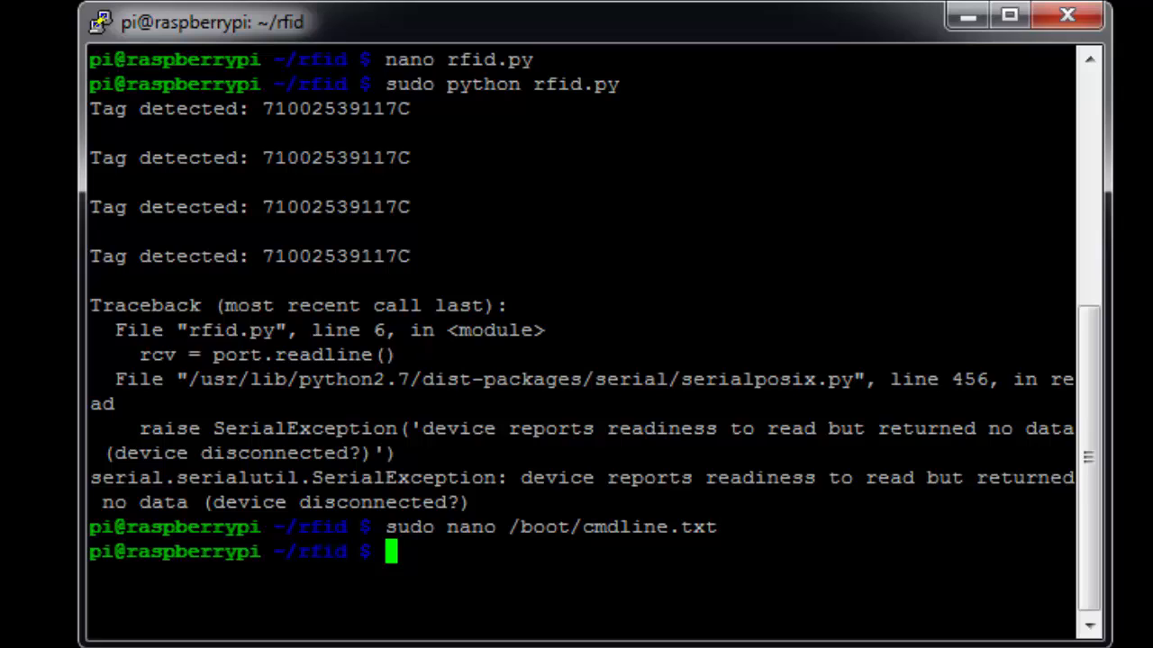
Step: Comment out the T0 ttyAMA0 getty line at the end of /etc/inittab and save it
{"action": "type", "text": "sudo"}
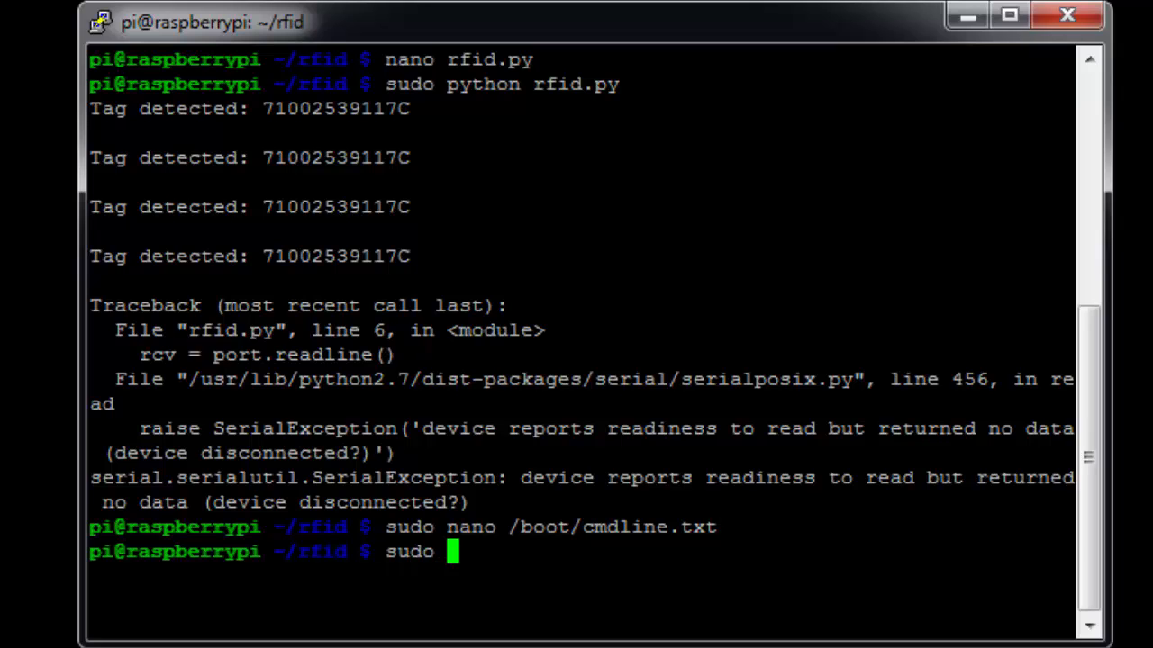
{"action": "type", "text": "nano"}
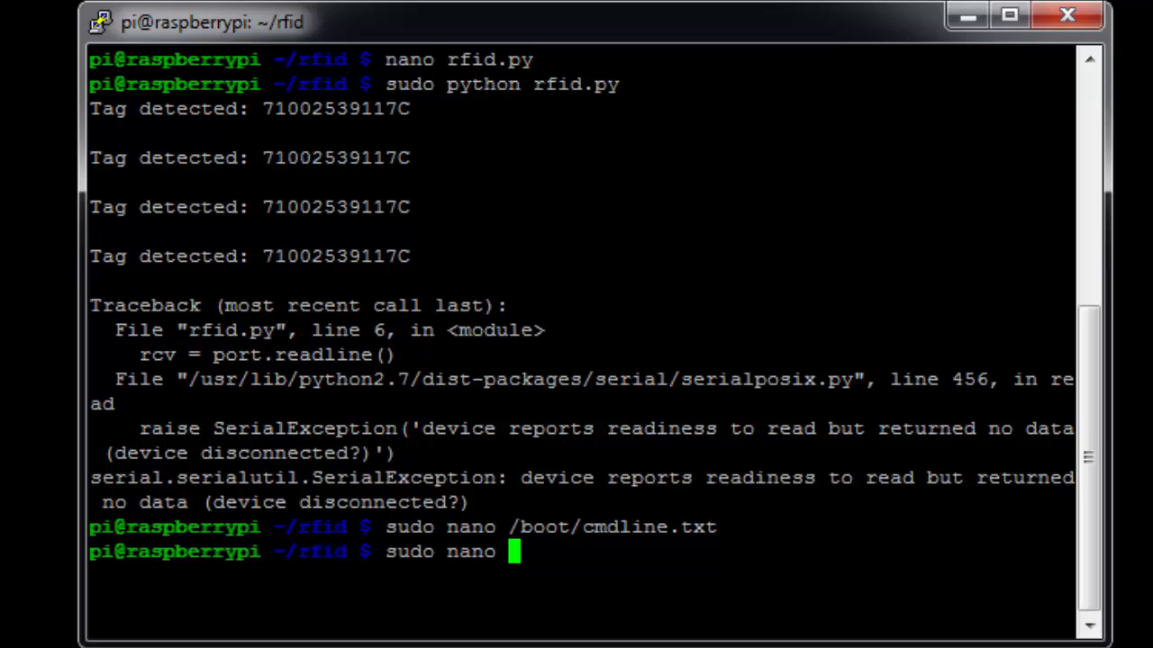
{"action": "type", "text": "/etc/"}
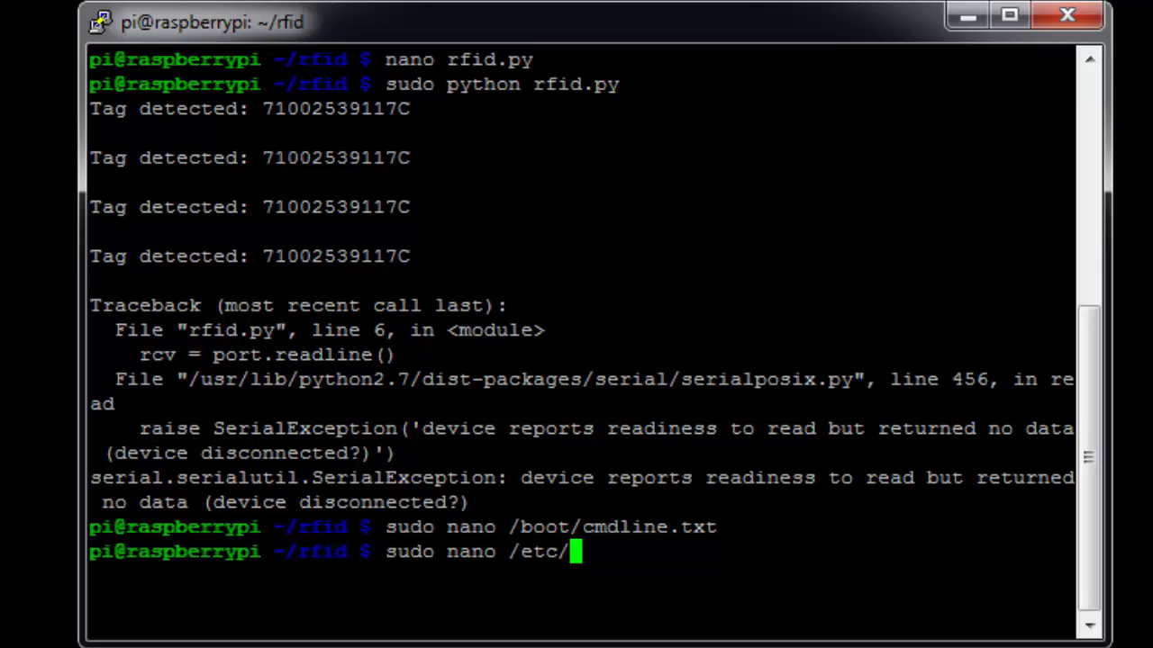
{"action": "type", "text": "inittab"}
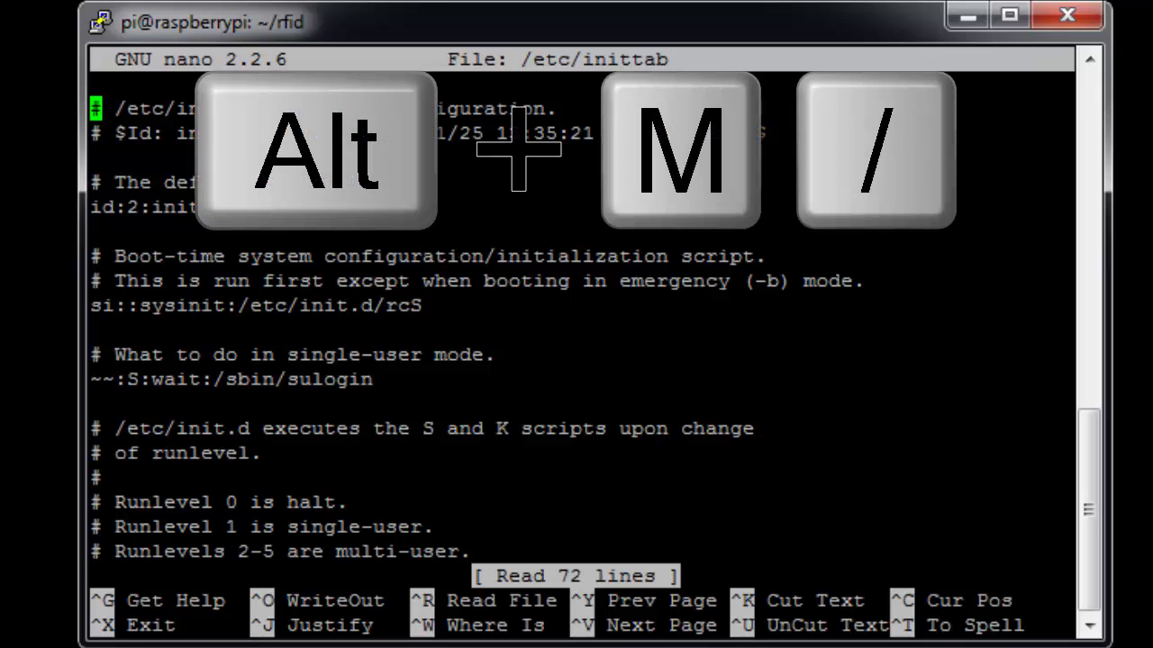
{"action": "key", "text": "Alt+m"}
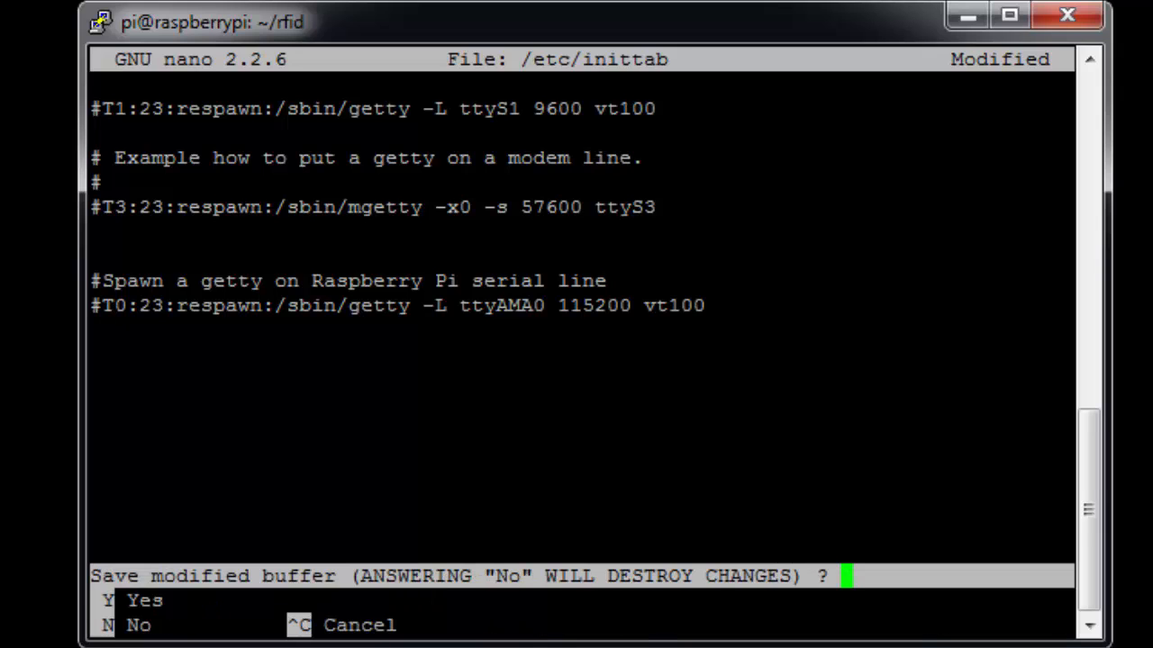
{"action": "key", "text": "n"}
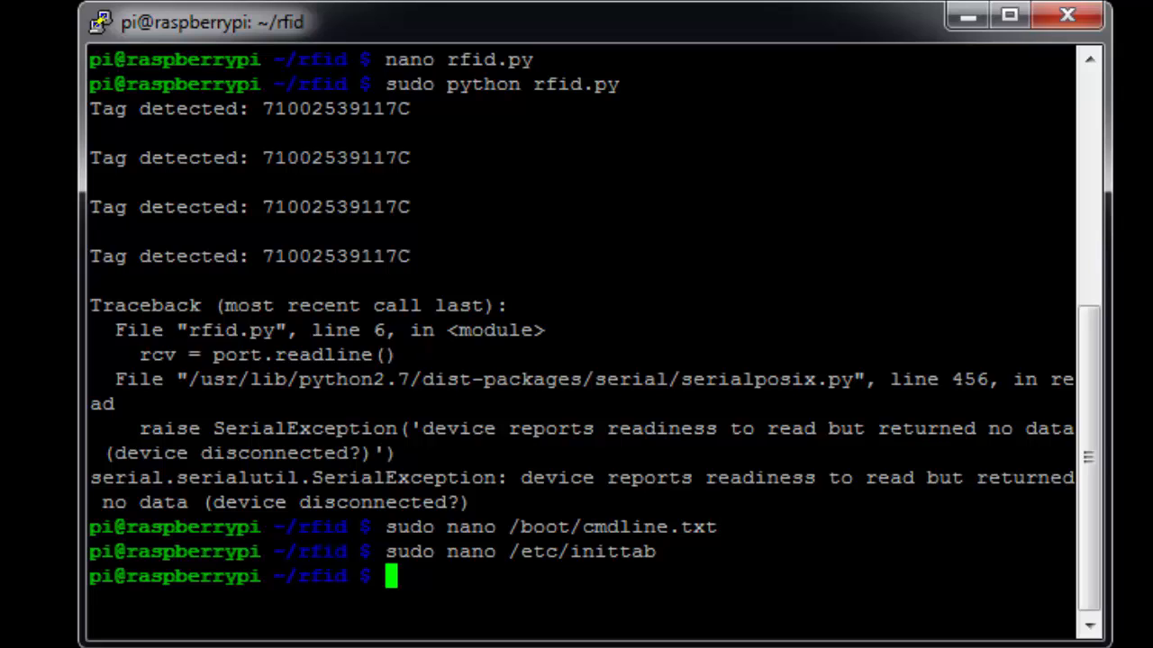
Step: Reboot the Raspberry Pi with sudo reboot to apply the serial port changes
{"action": "type", "text": "sudo"}
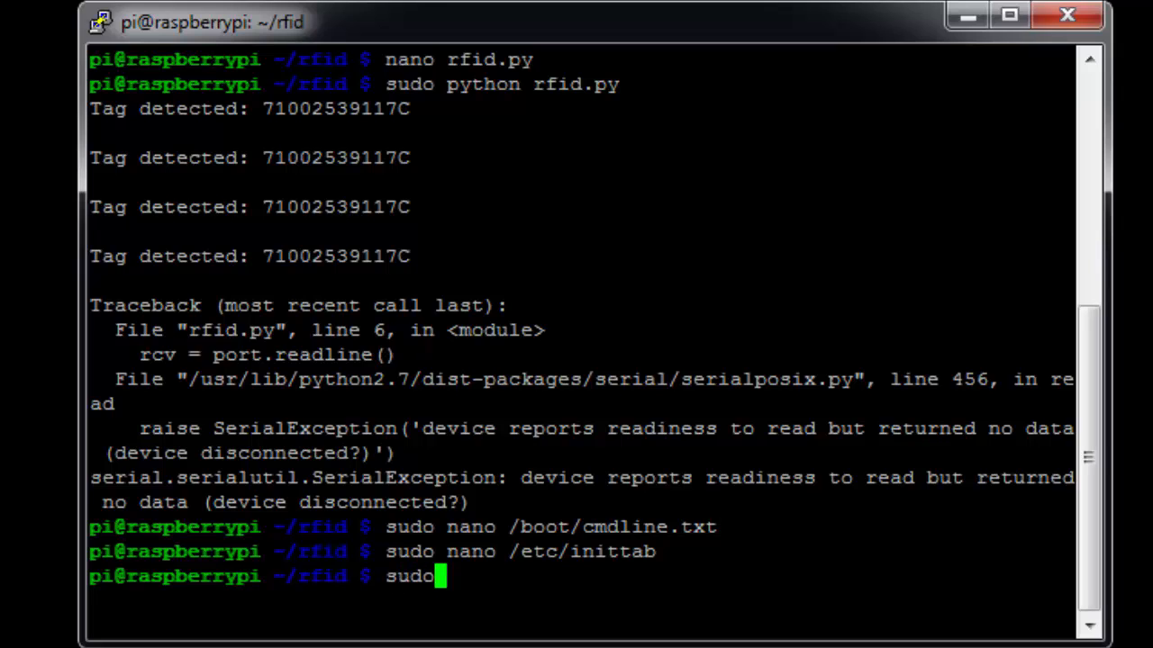
{"action": "type", "text": "\" \""}
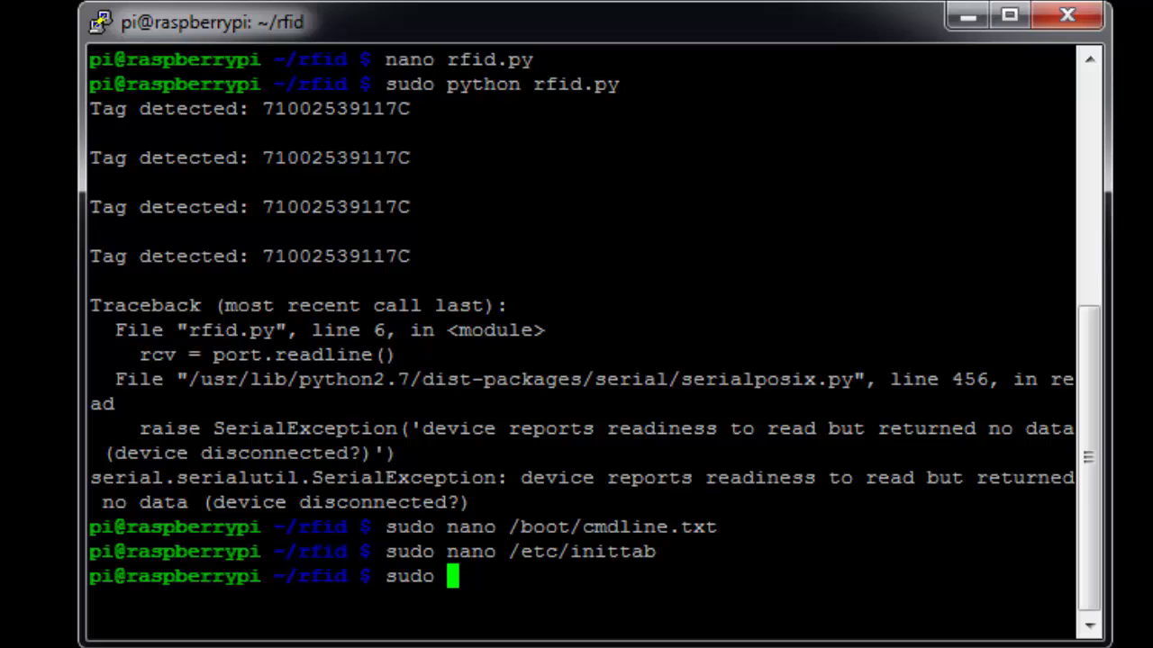
{"action": "type", "text": "reboot"}
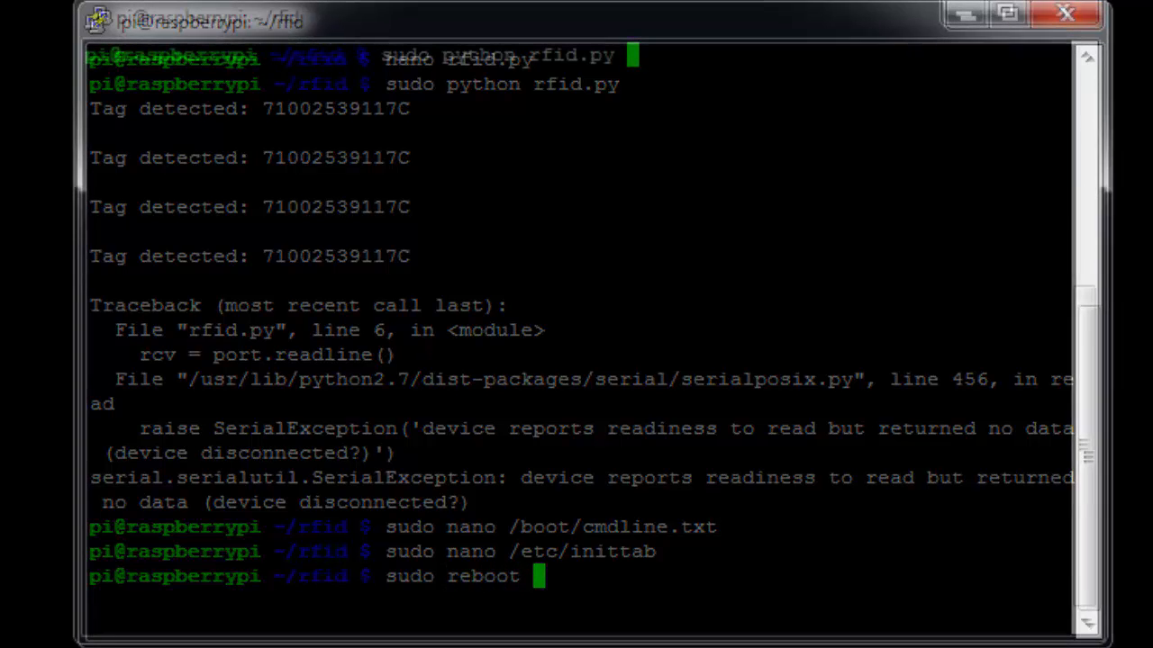
{"action": "key", "text": "Return"}
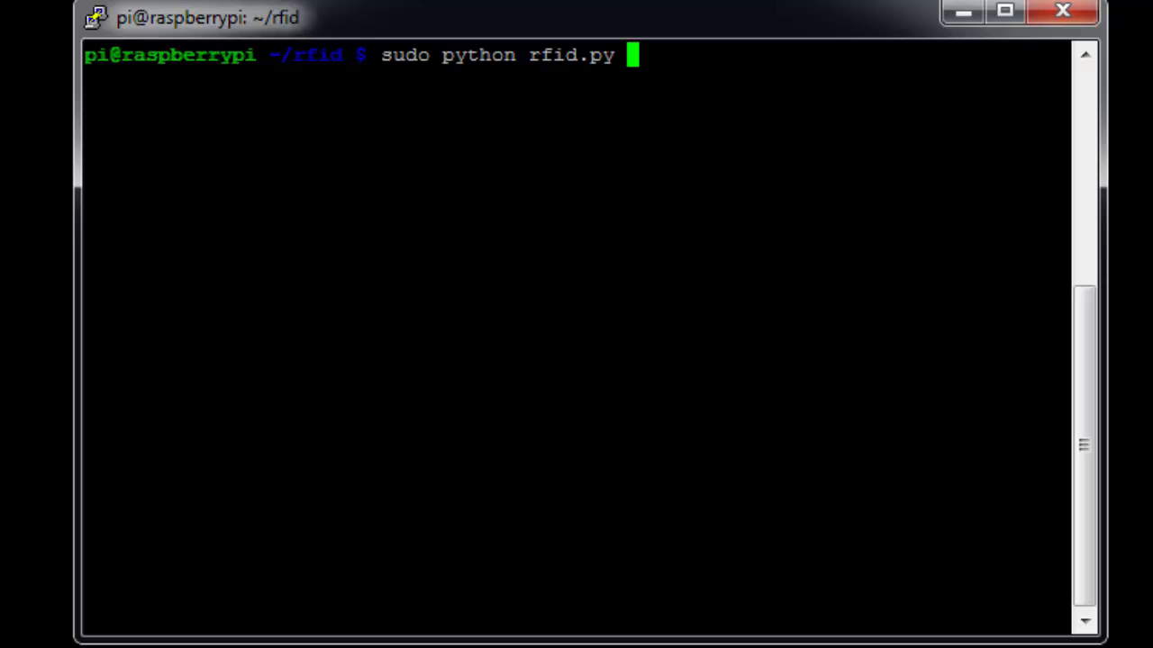